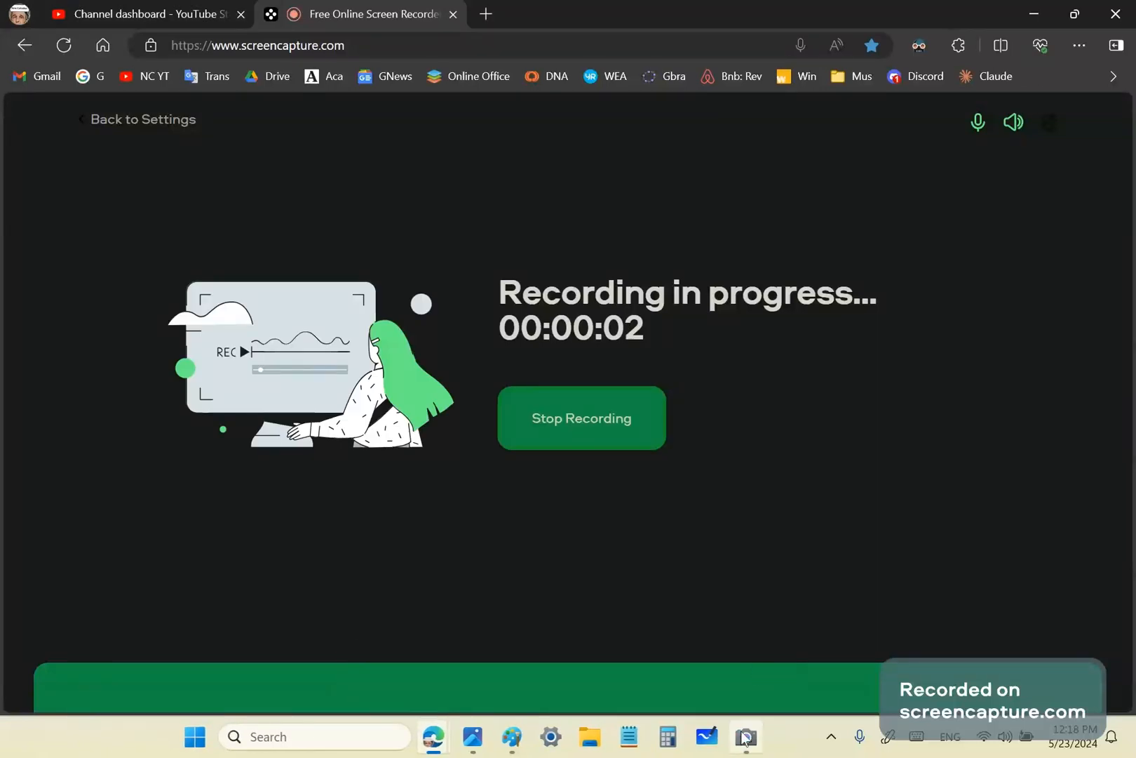
Launch the Windows Camera app from the taskbar in video mode
left_click(745, 737)
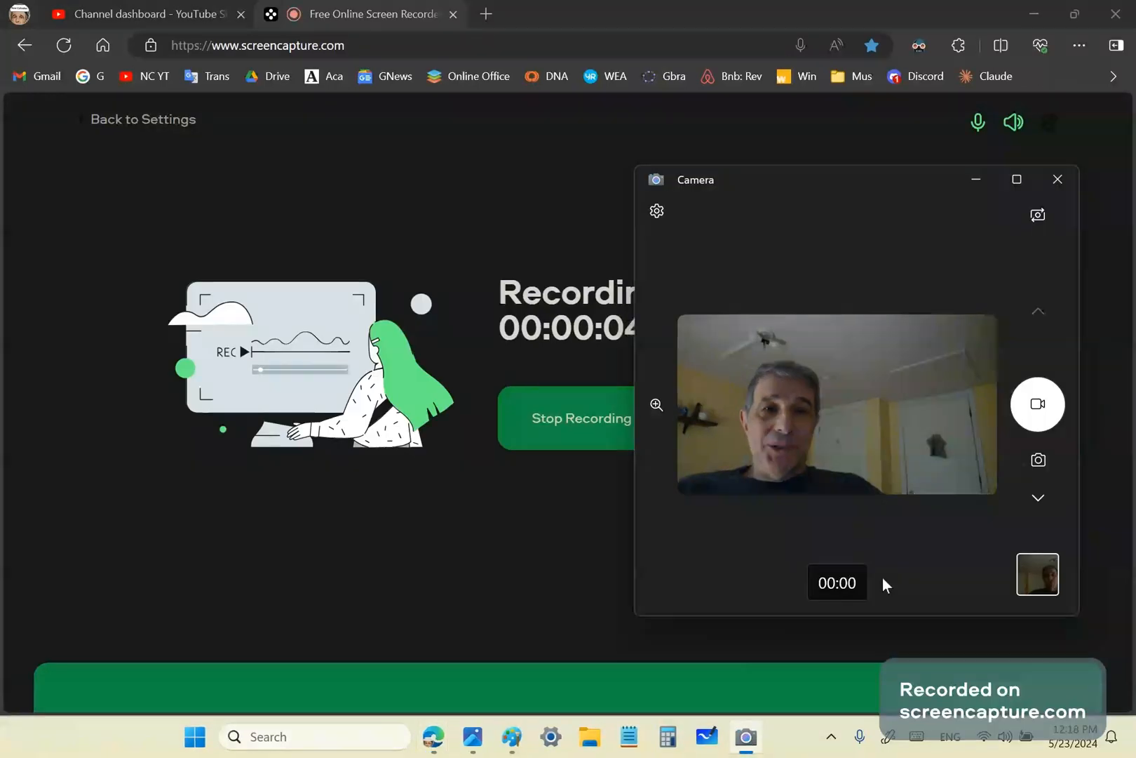
mouse_move(930, 574)
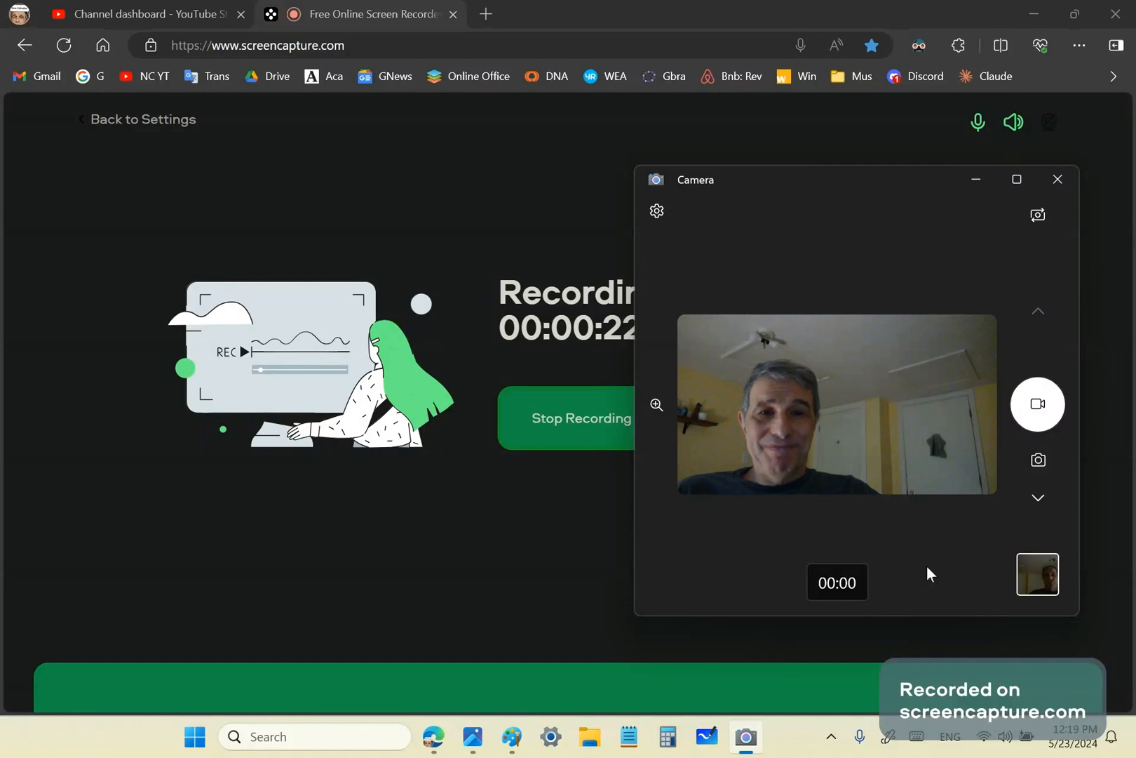
View the protest-sign photo t.jpg full-window in Photos
left_click(1058, 179)
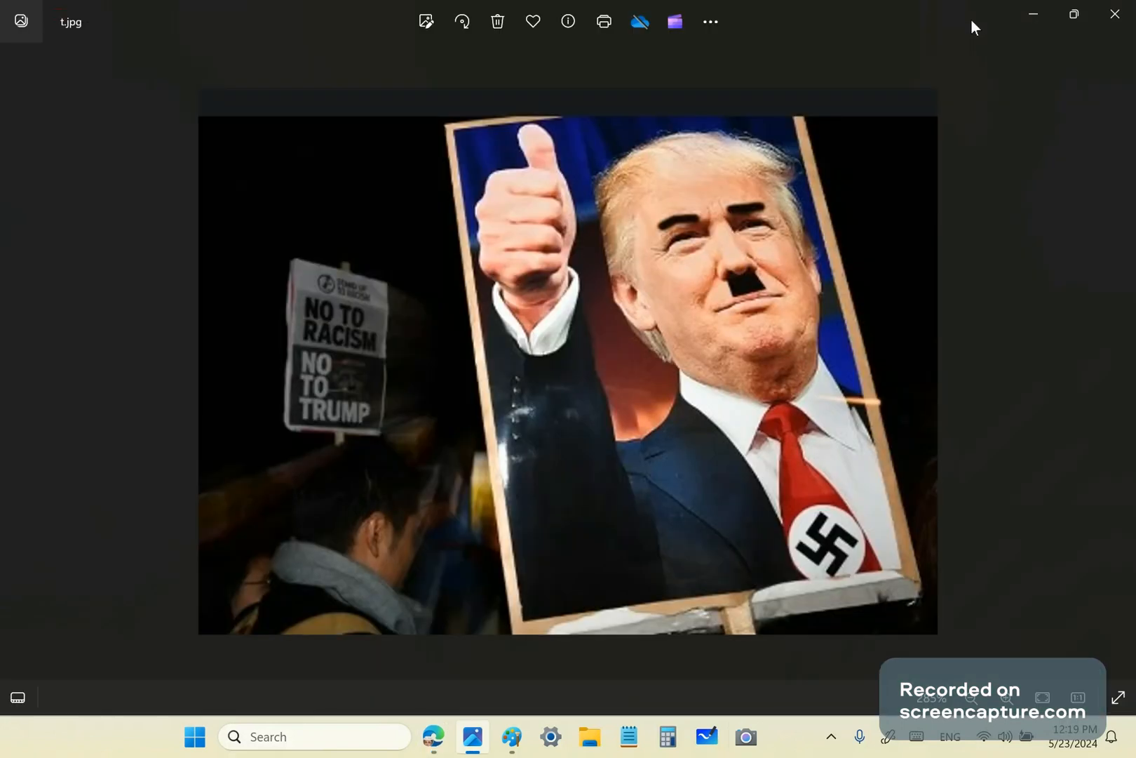
mouse_move(1014, 572)
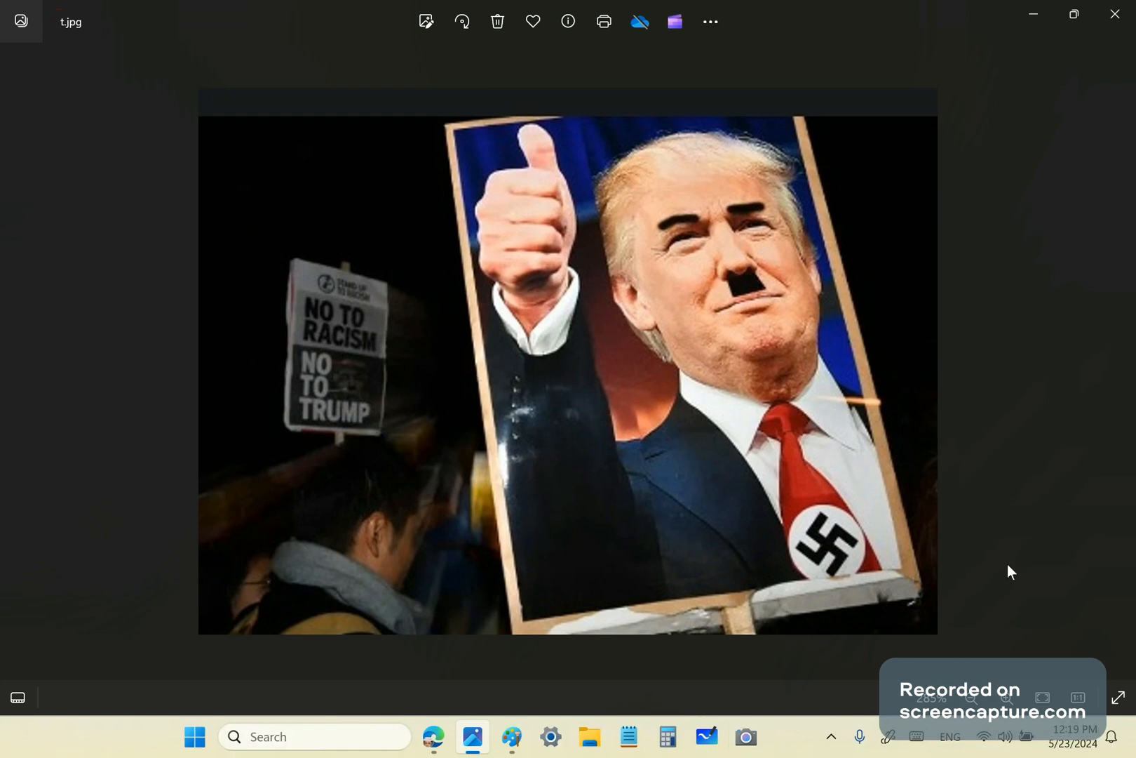
mouse_move(956, 611)
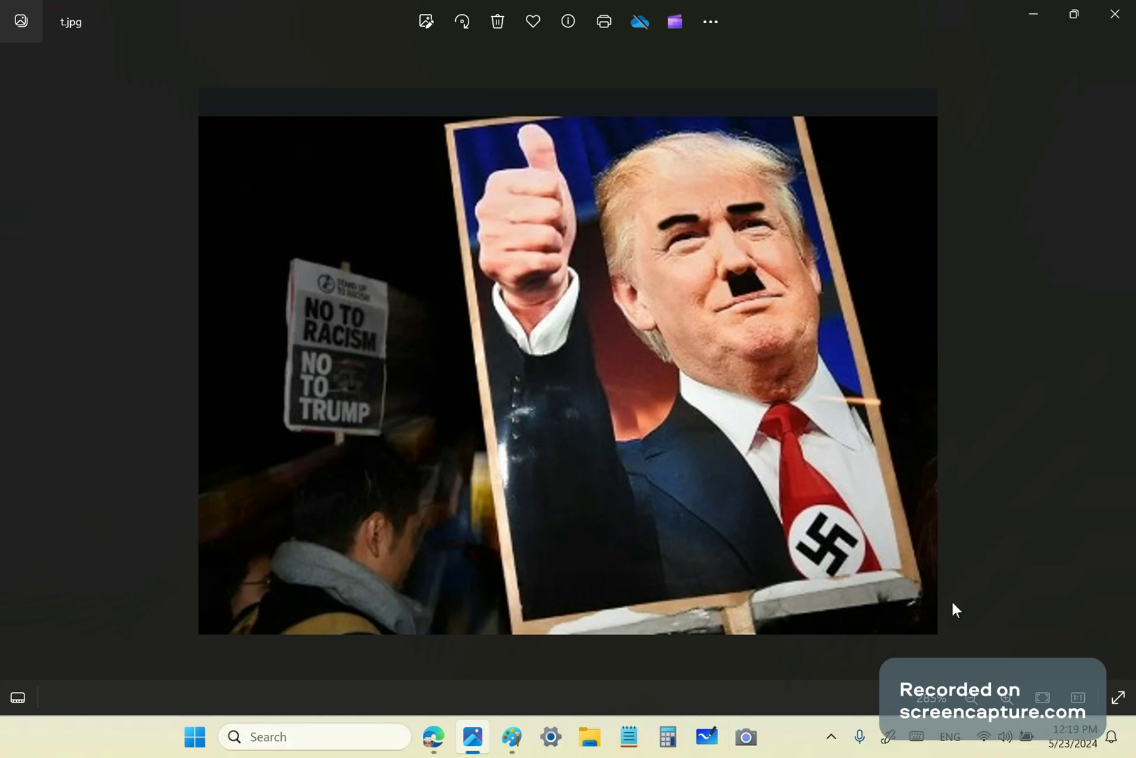
mouse_move(911, 602)
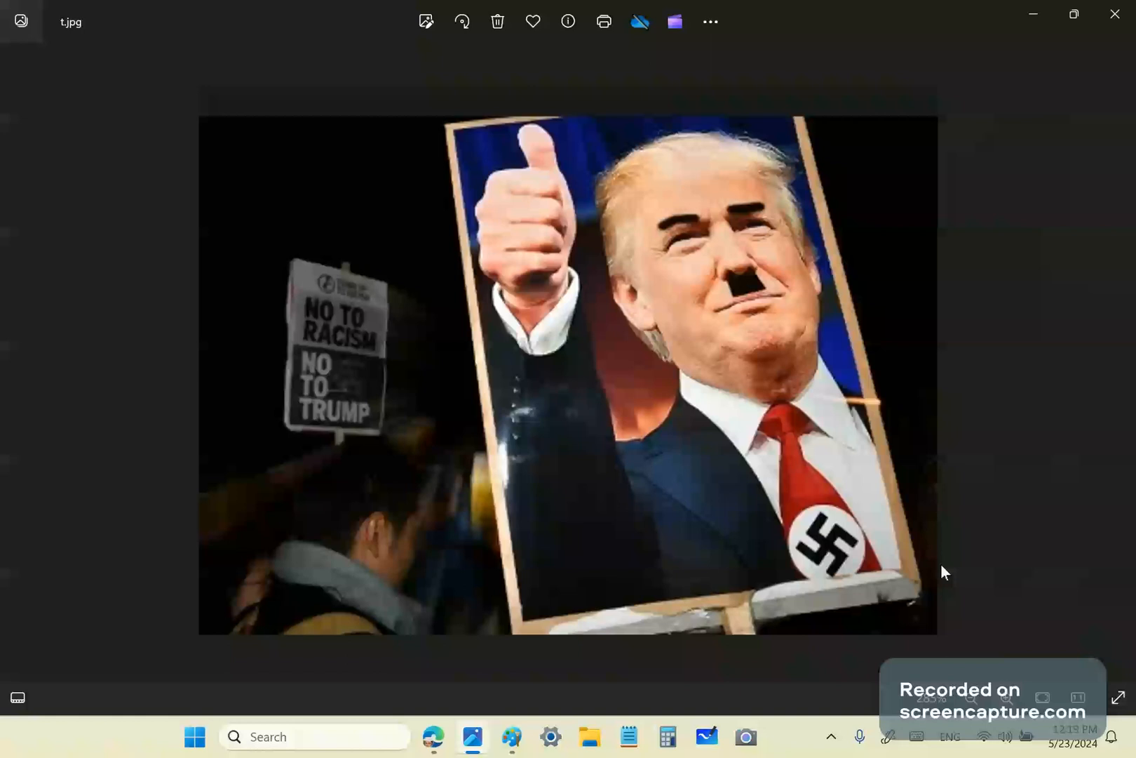
mouse_move(979, 532)
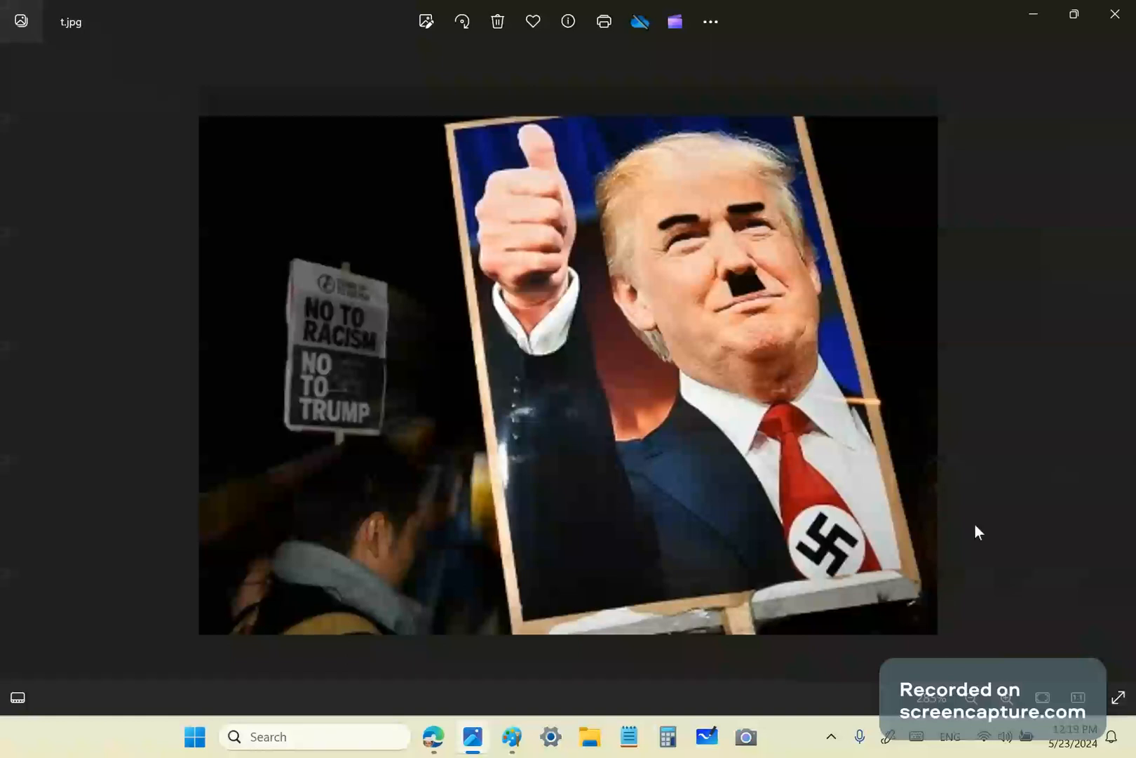
mouse_move(969, 522)
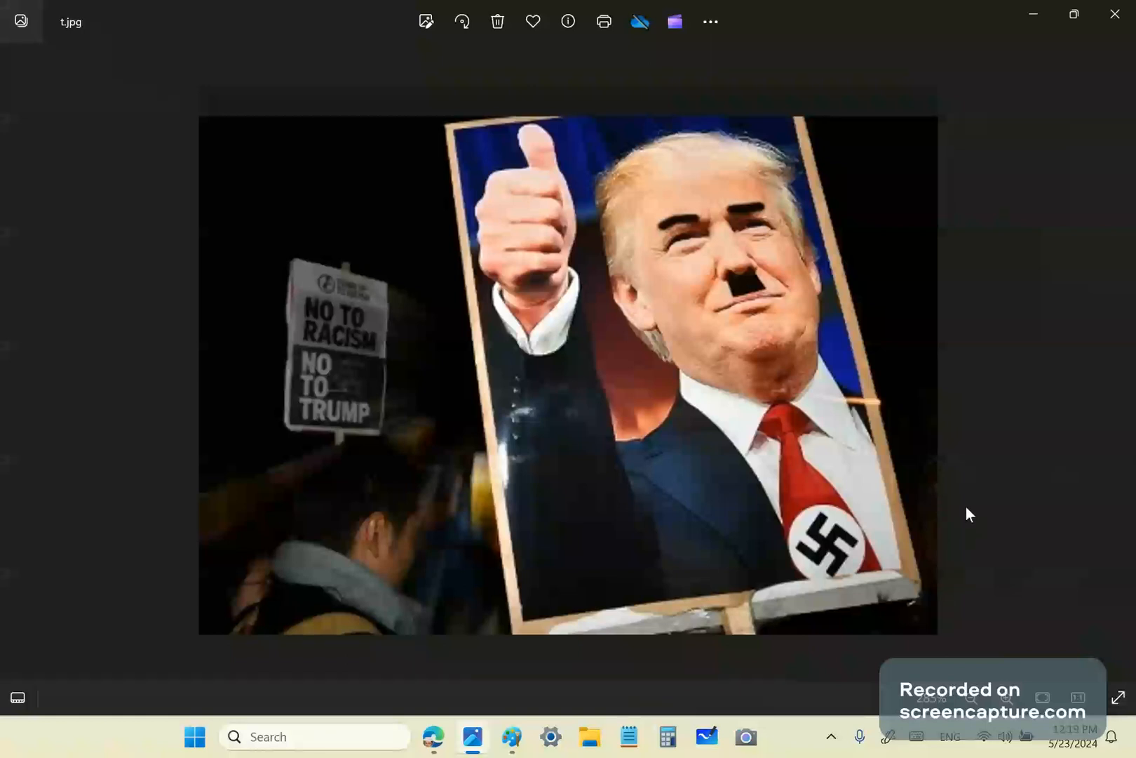
mouse_move(1003, 558)
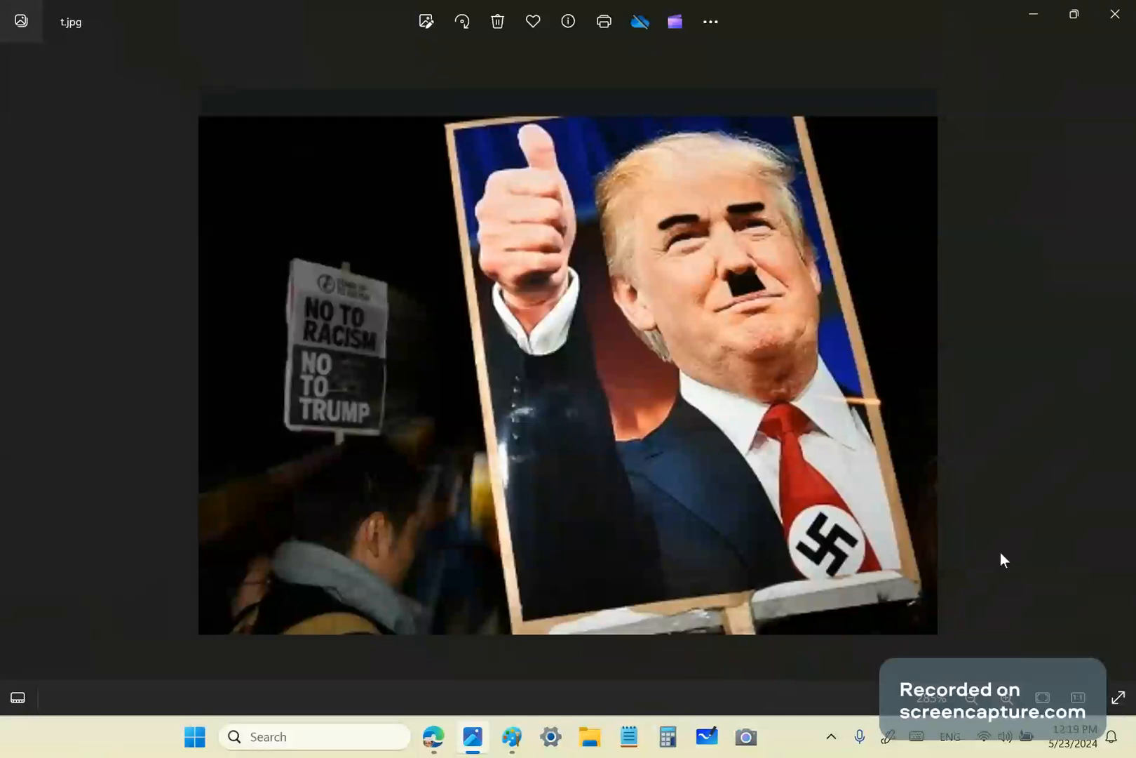
mouse_move(708, 459)
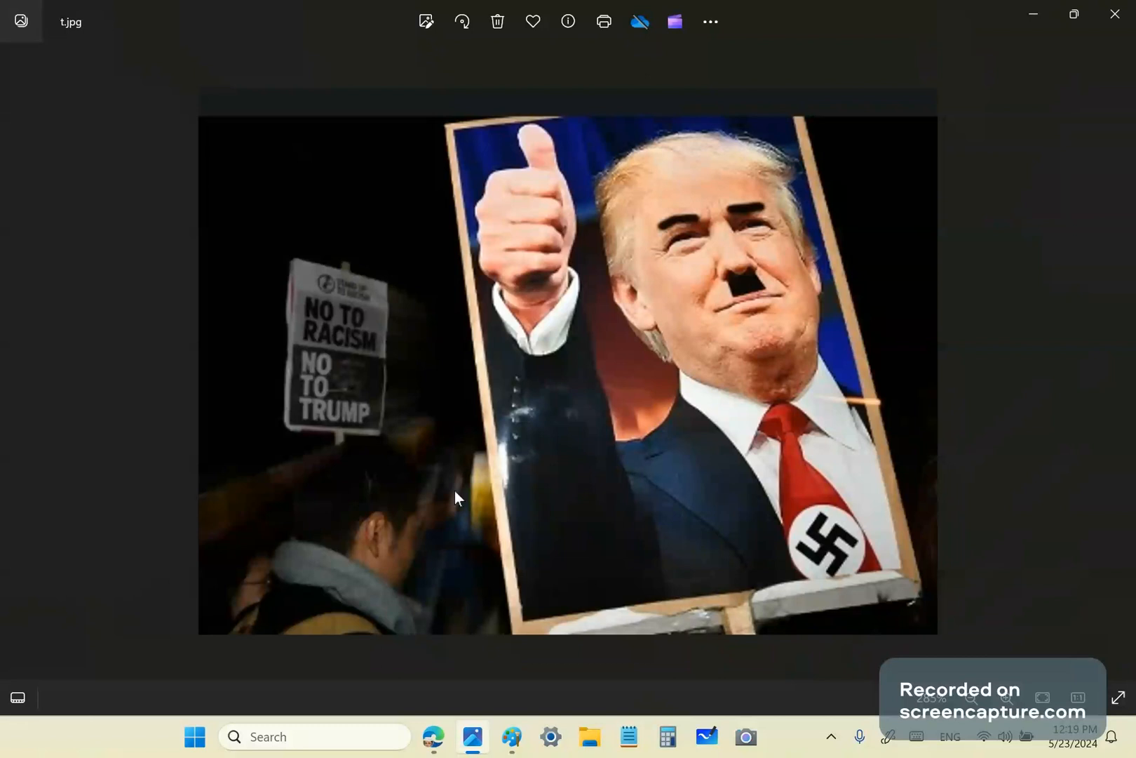
mouse_move(979, 516)
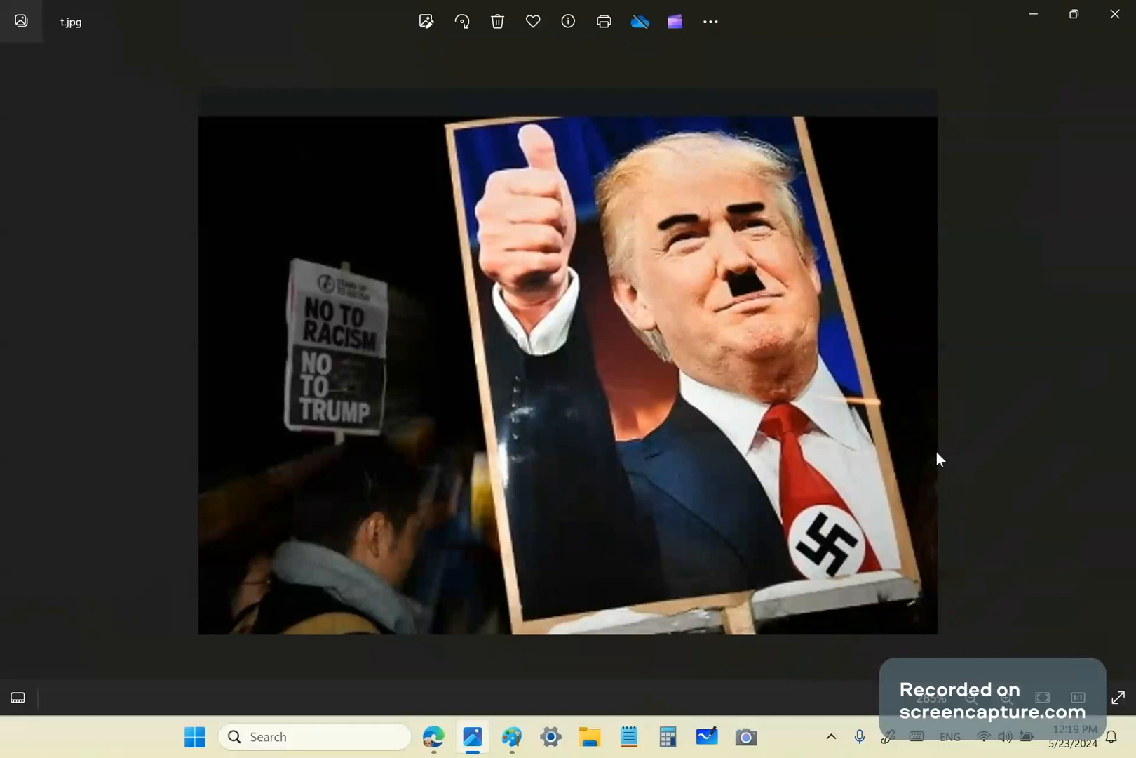
mouse_move(1007, 420)
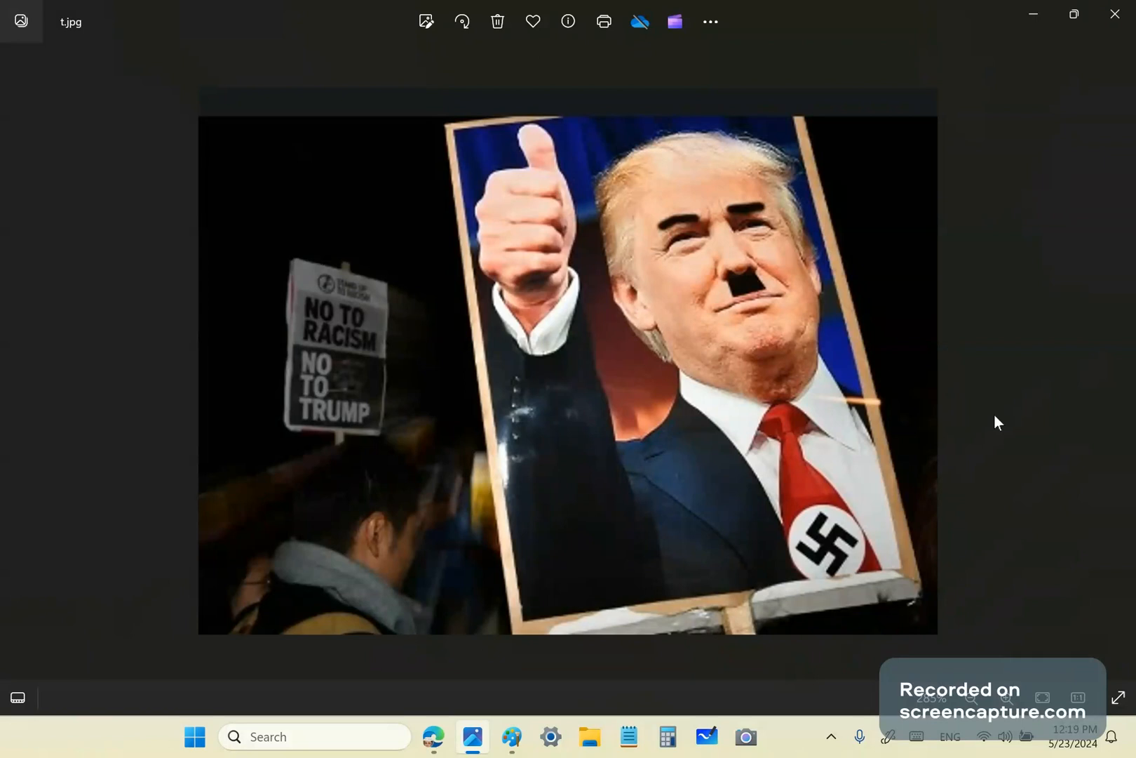
mouse_move(957, 392)
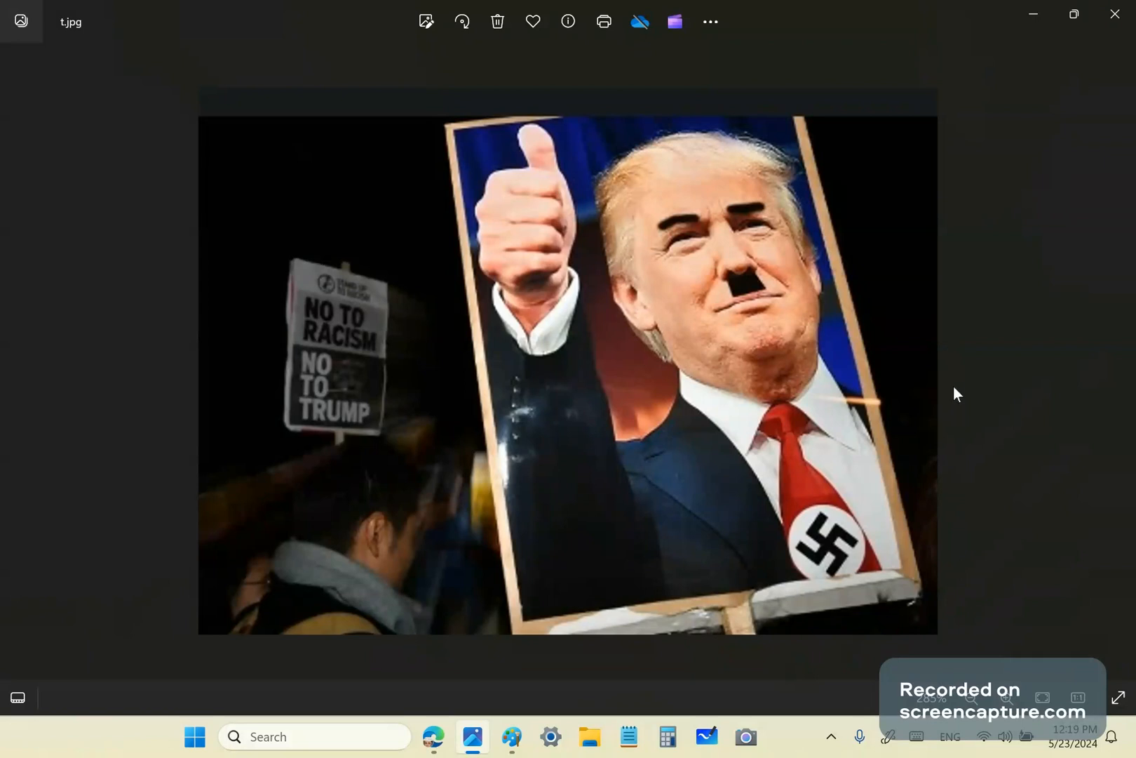
mouse_move(973, 426)
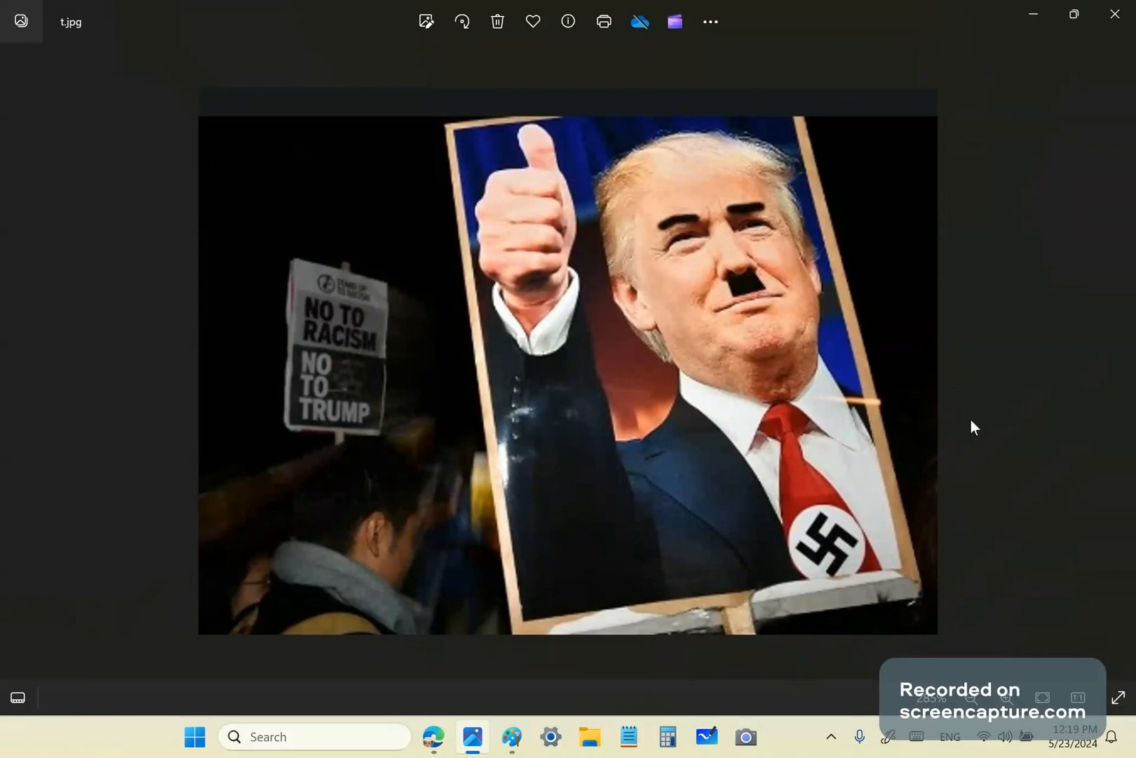
mouse_move(991, 401)
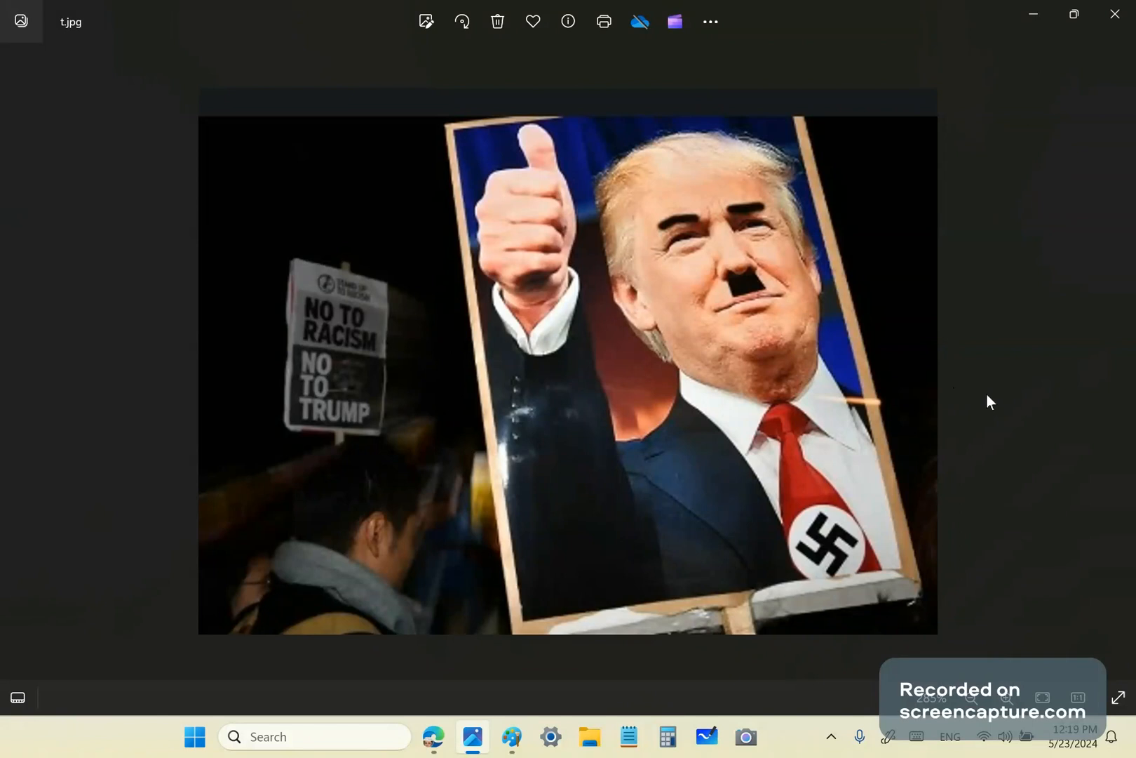
mouse_move(996, 437)
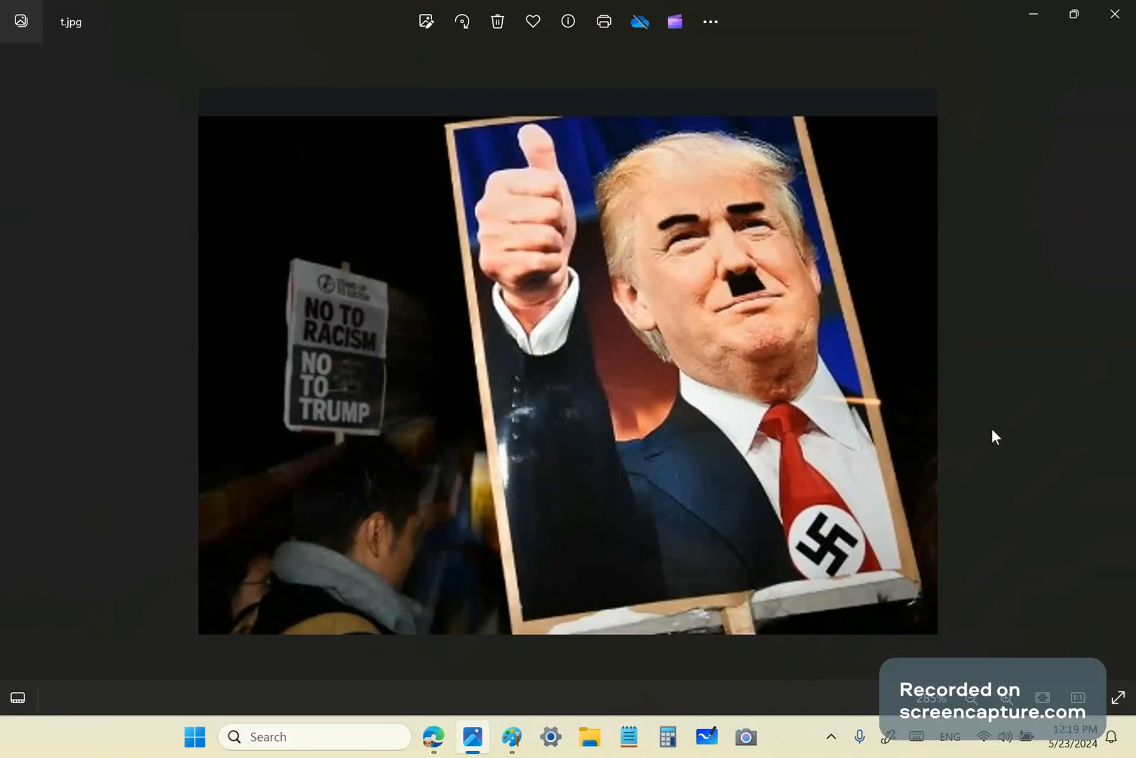
mouse_move(997, 344)
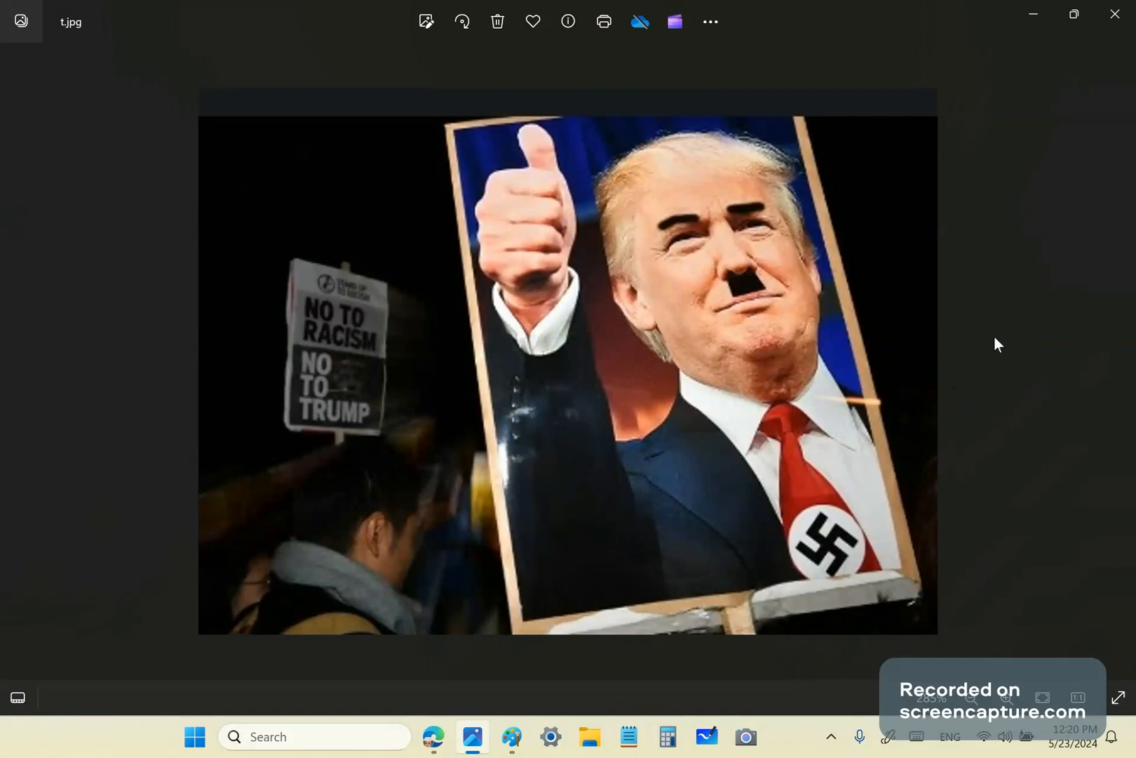
mouse_move(1010, 314)
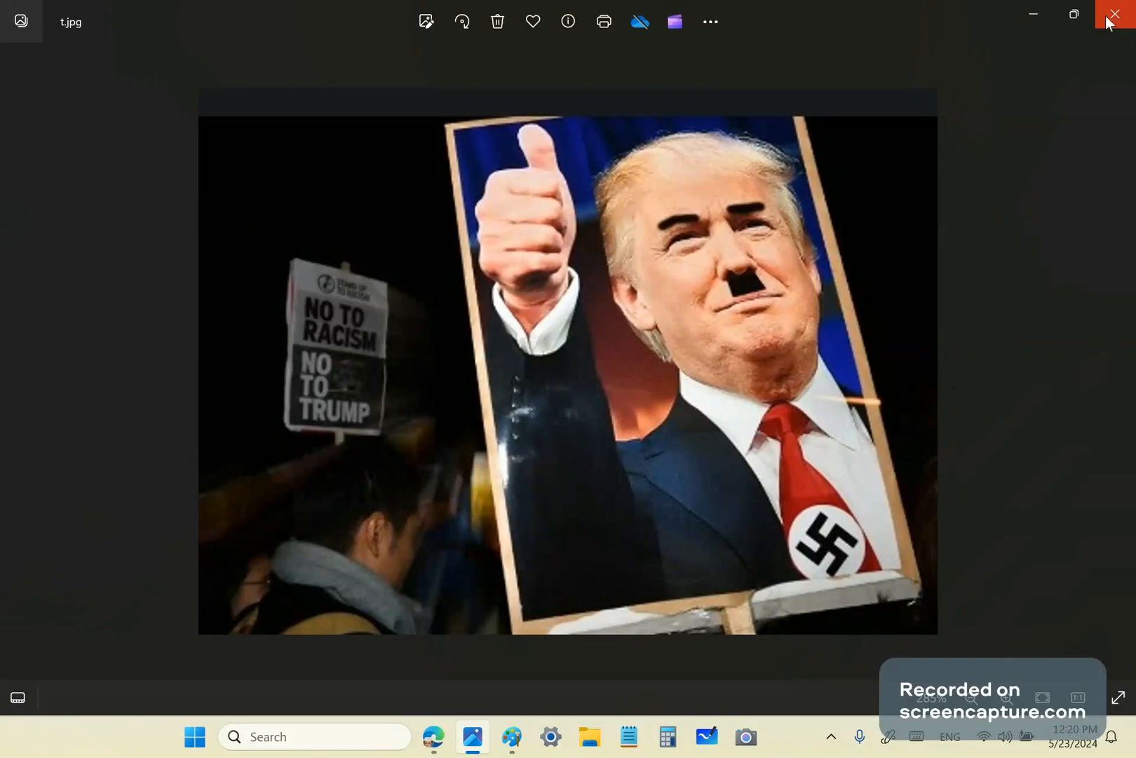
Close the photo to bring the Paint canvas with five labelled ellipses back in front
left_click(1116, 14)
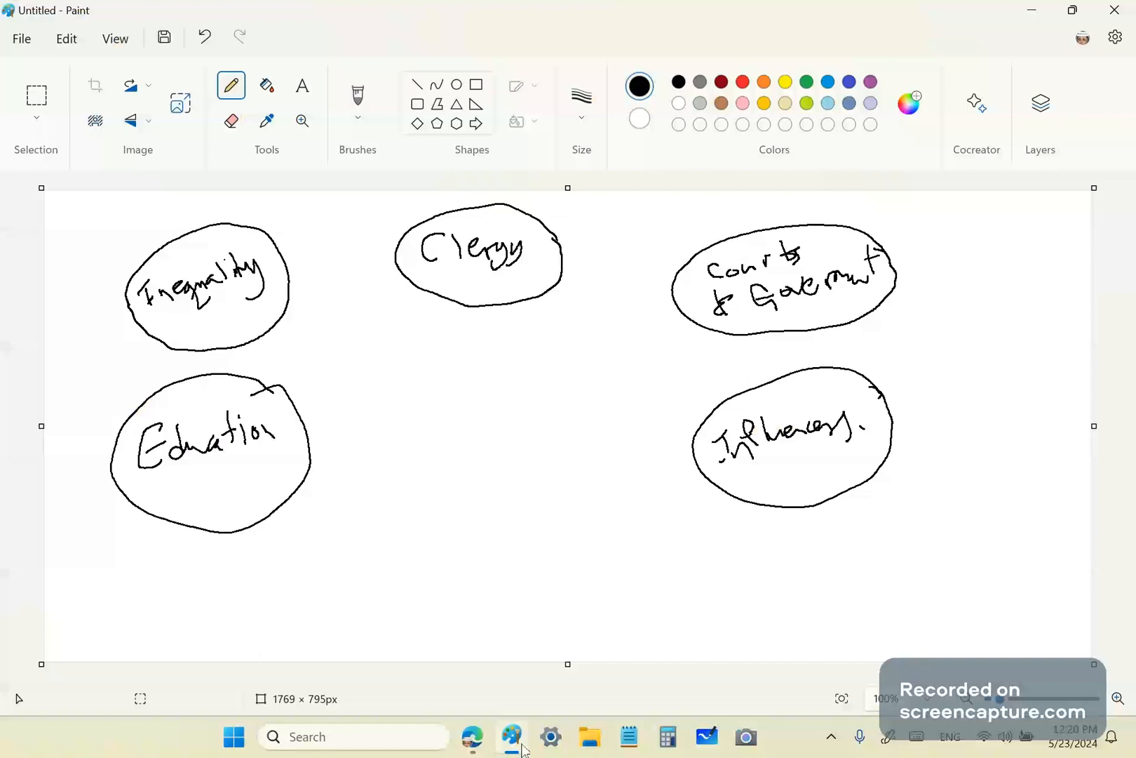
mouse_move(561, 41)
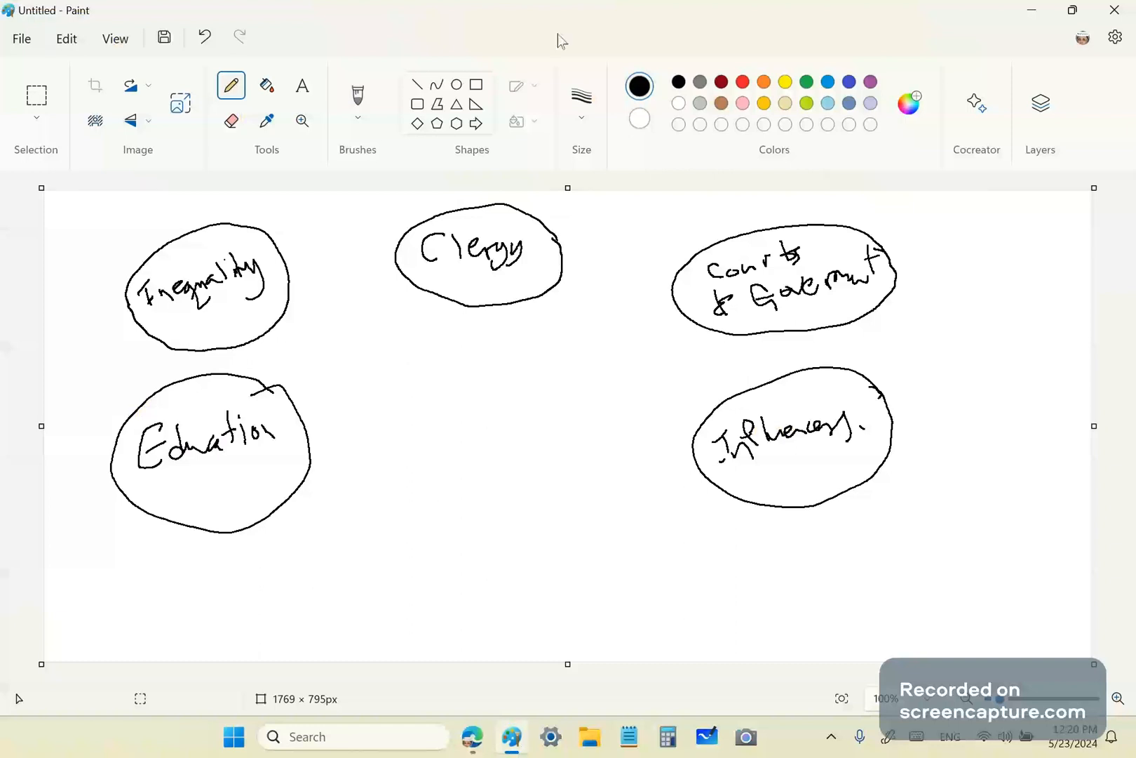
mouse_move(561, 12)
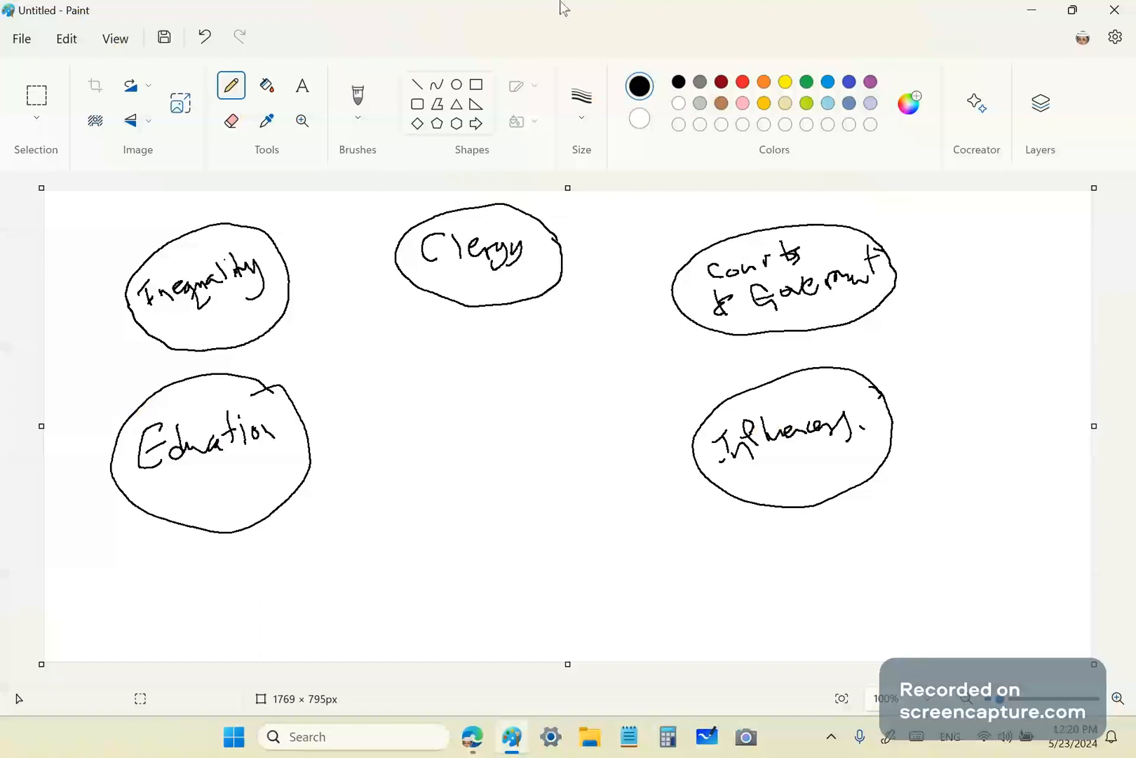
mouse_move(462, 196)
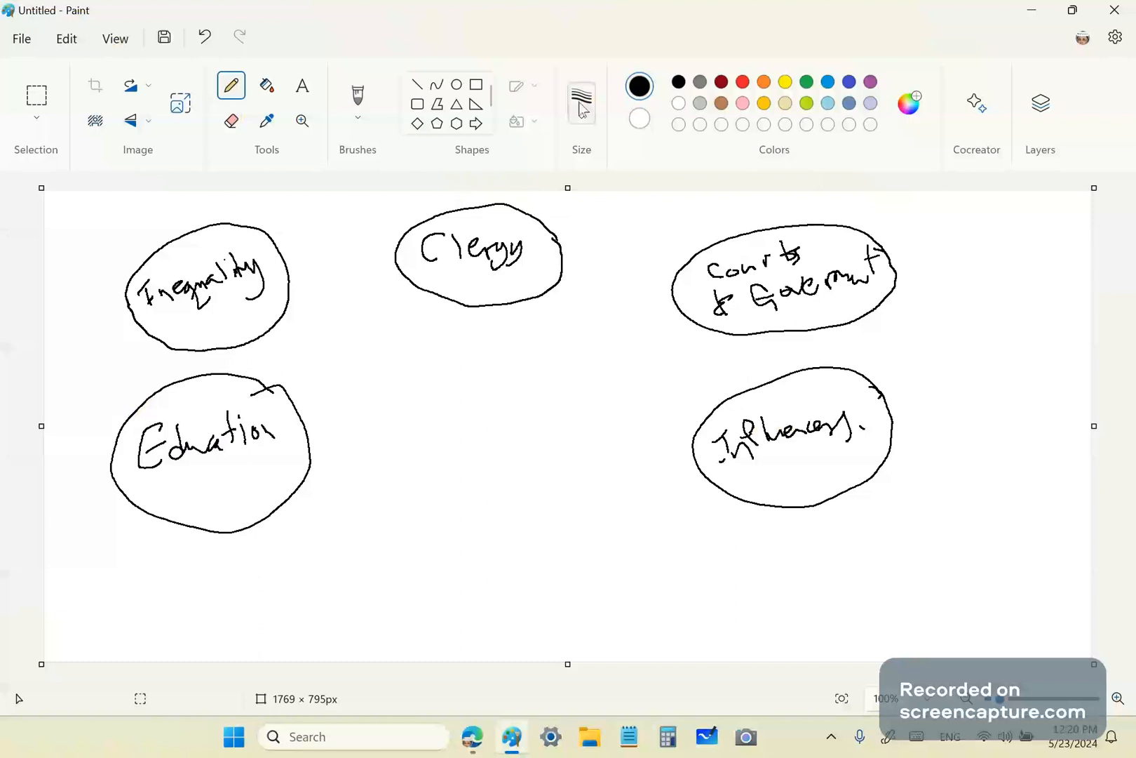
mouse_move(581, 101)
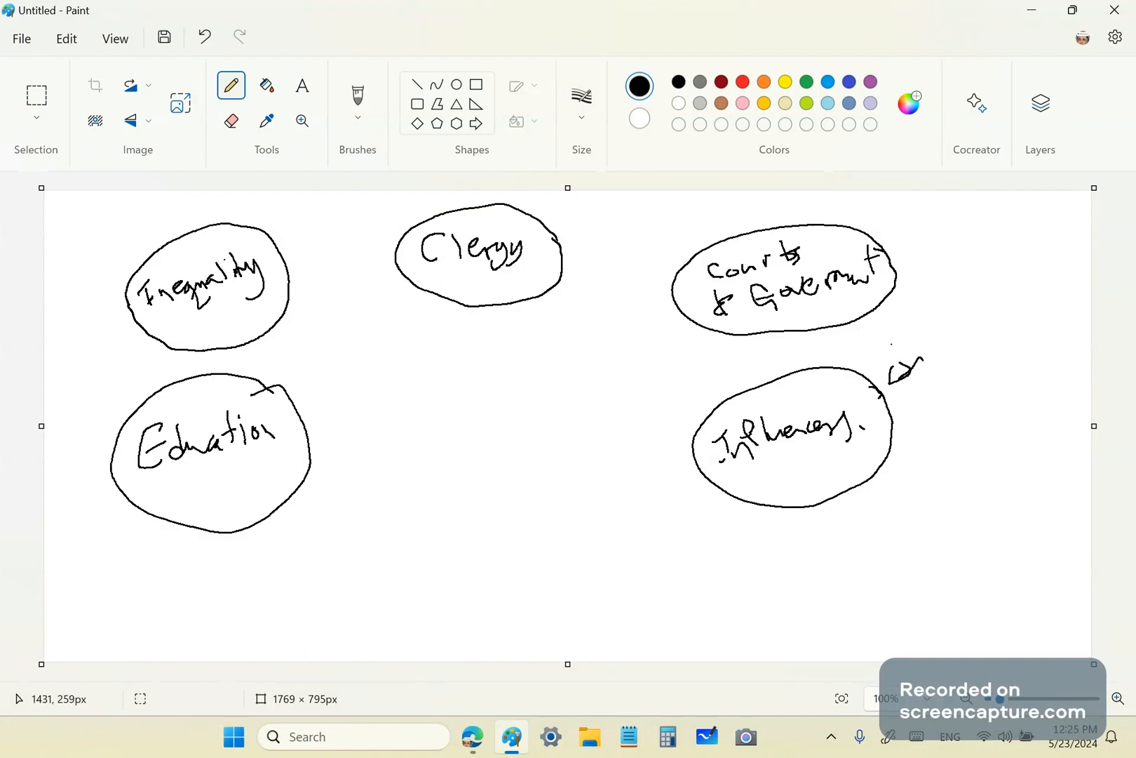
mouse_move(18, 698)
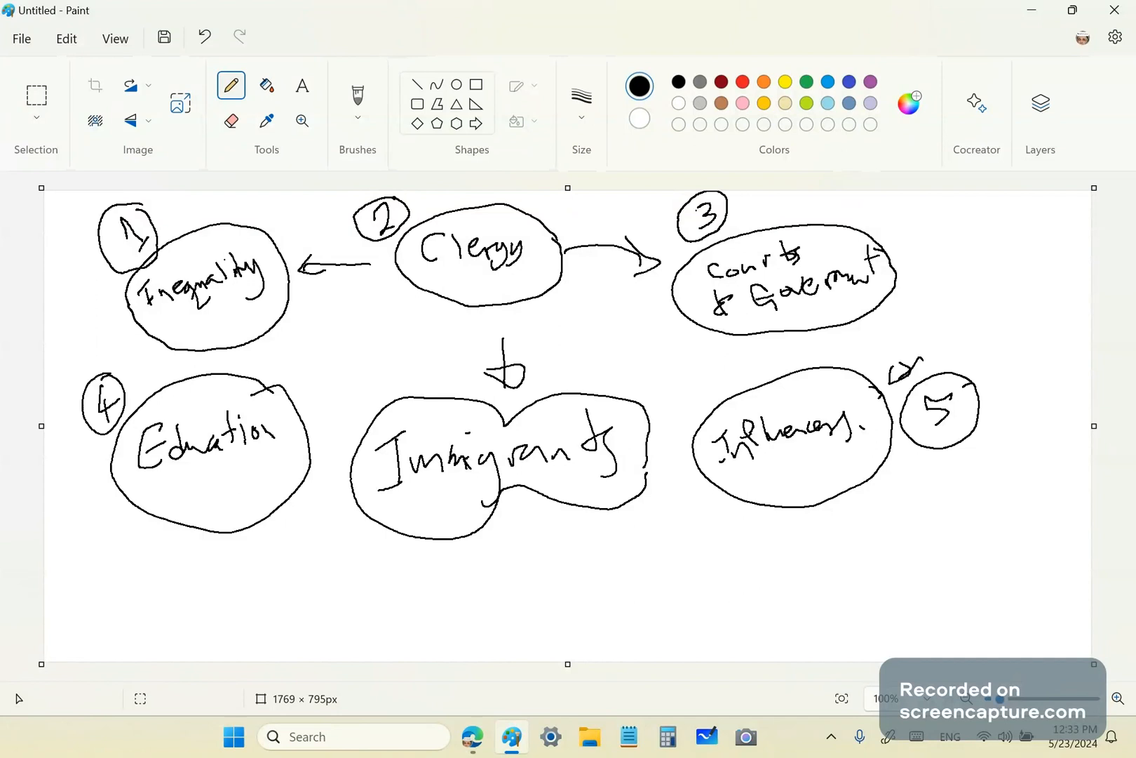
mouse_move(297, 463)
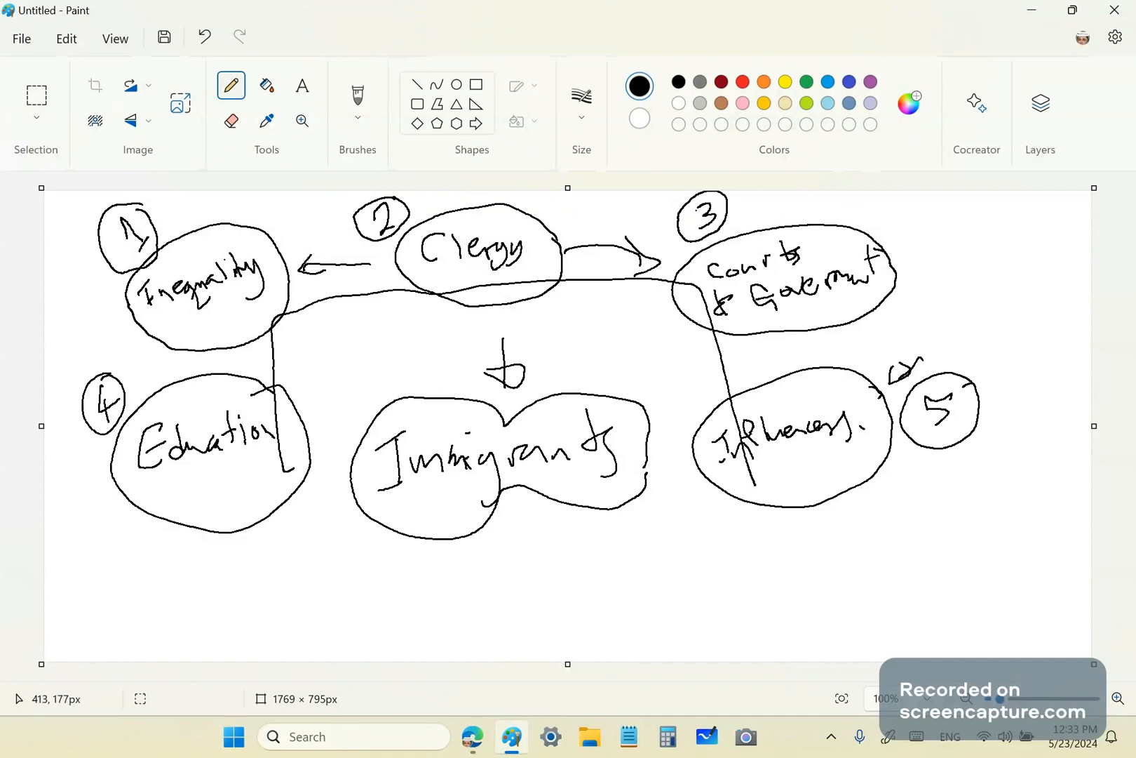
mouse_move(282, 297)
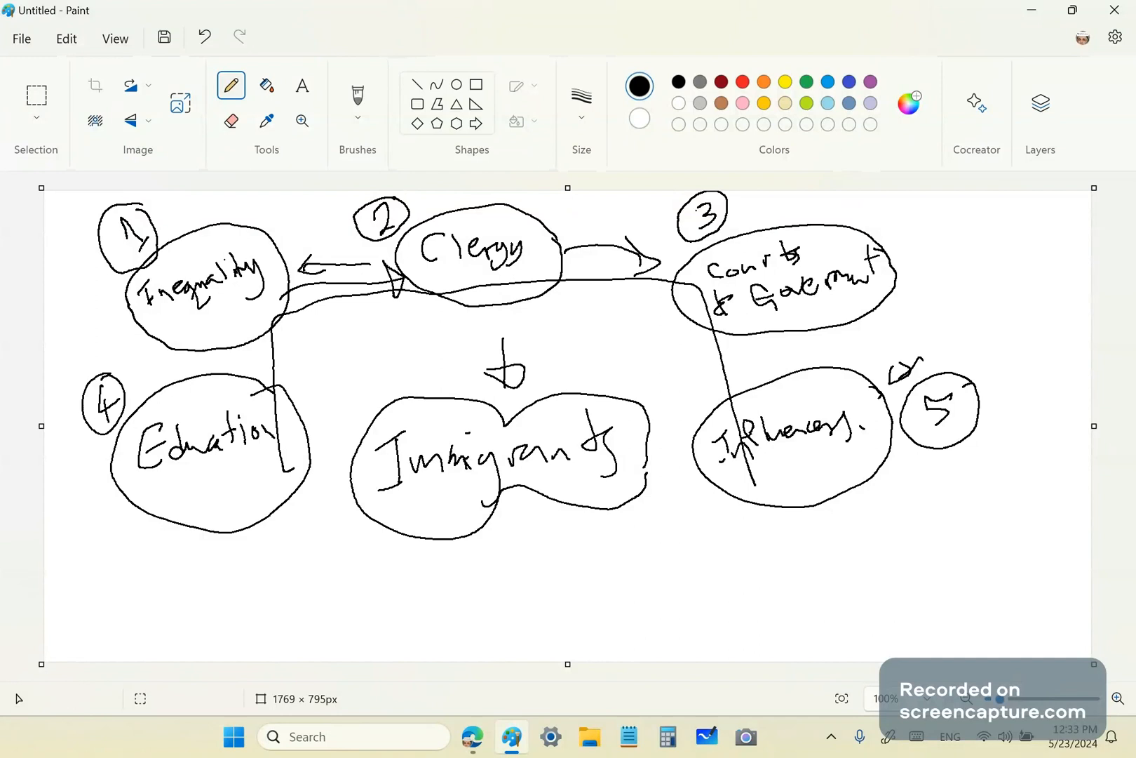
mouse_move(586, 94)
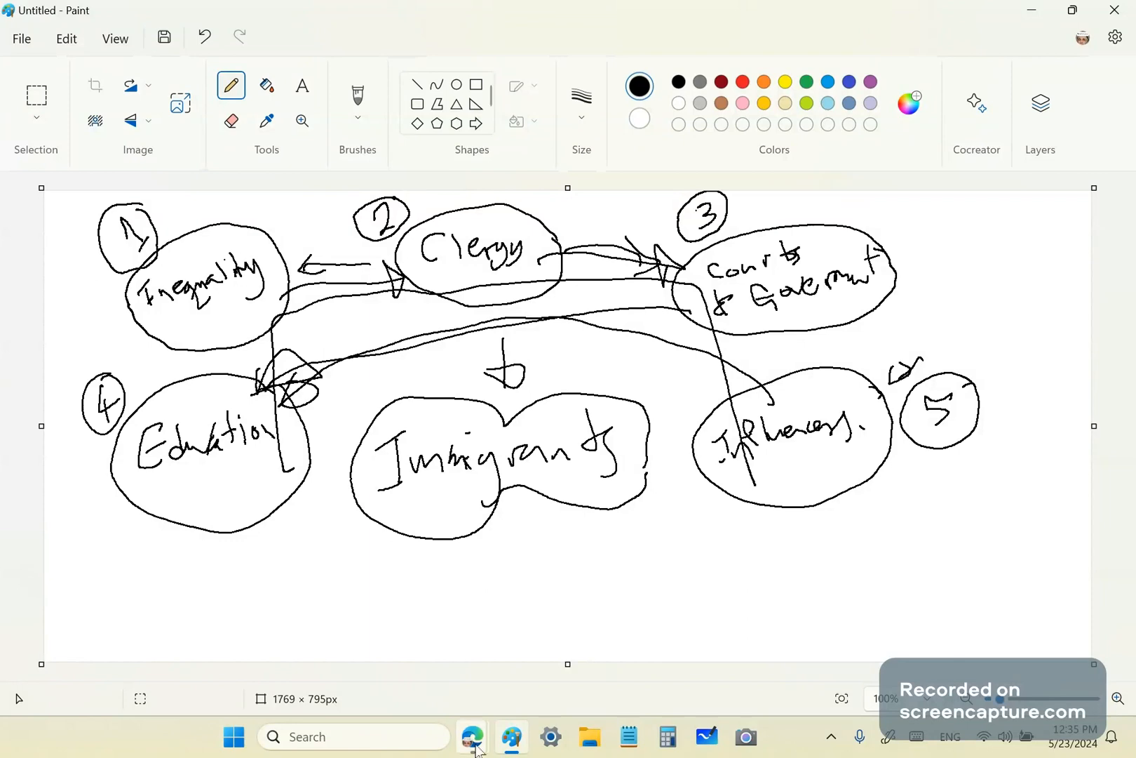
Switch to the Edge browser's screen-recorder page after linking the ellipses
left_click(471, 737)
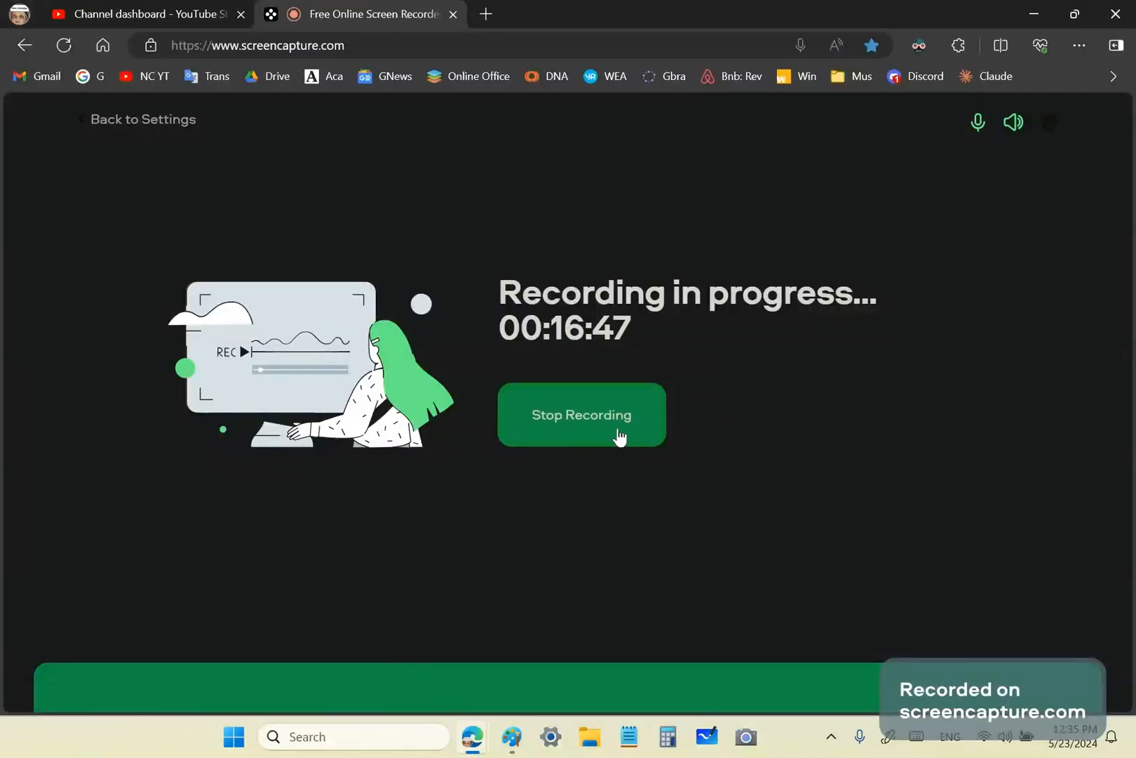